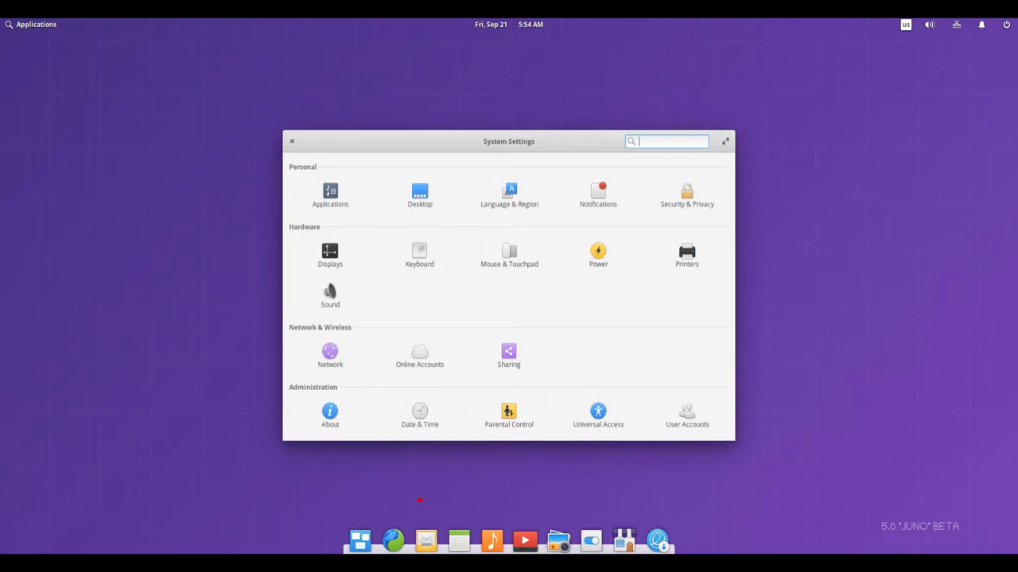
# View the Default Applications pane and its Startup tab, then return to All Settings.
pyautogui.click(330, 194)
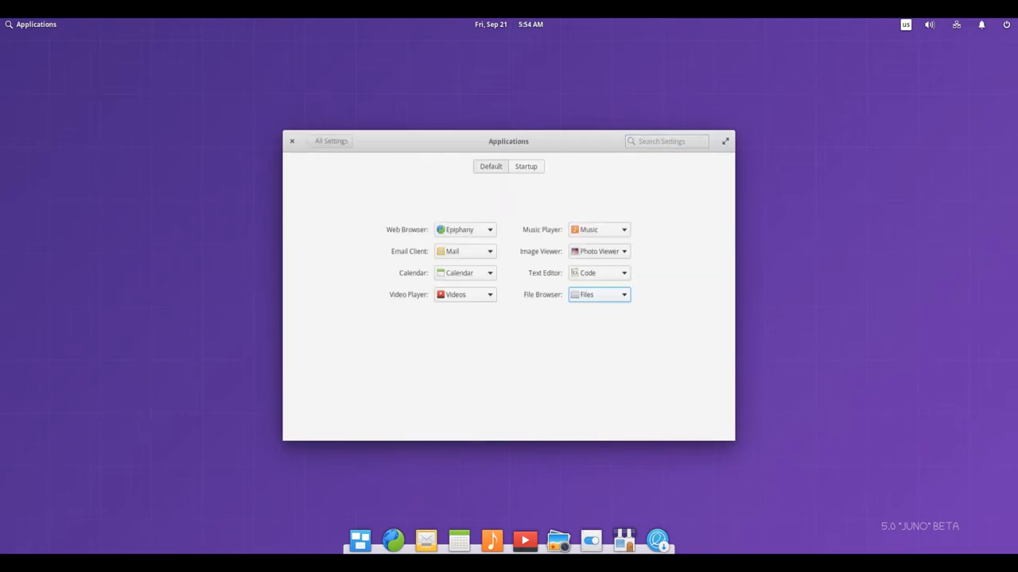
pyautogui.click(524, 167)
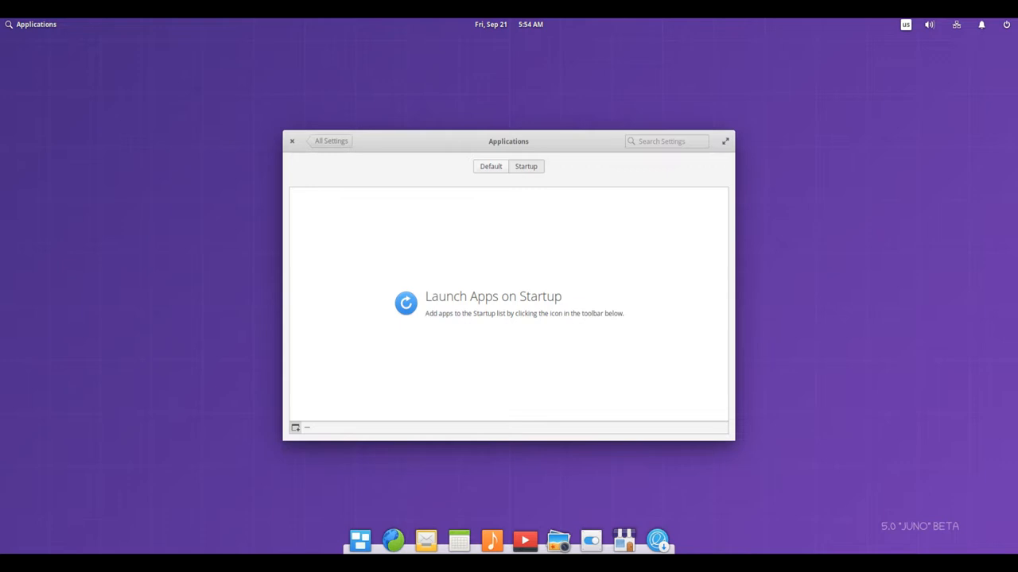
pyautogui.click(490, 167)
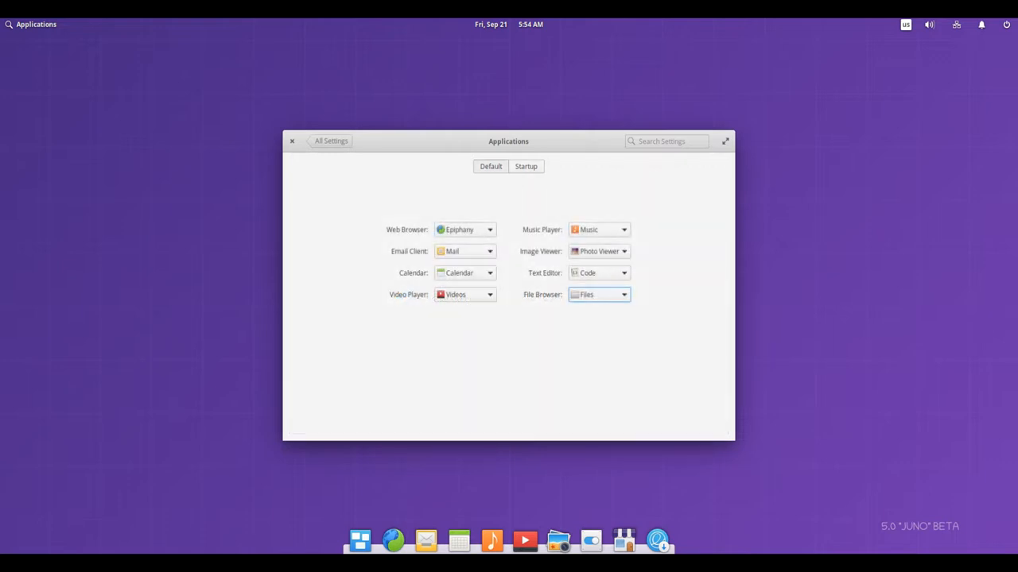
pyautogui.click(330, 140)
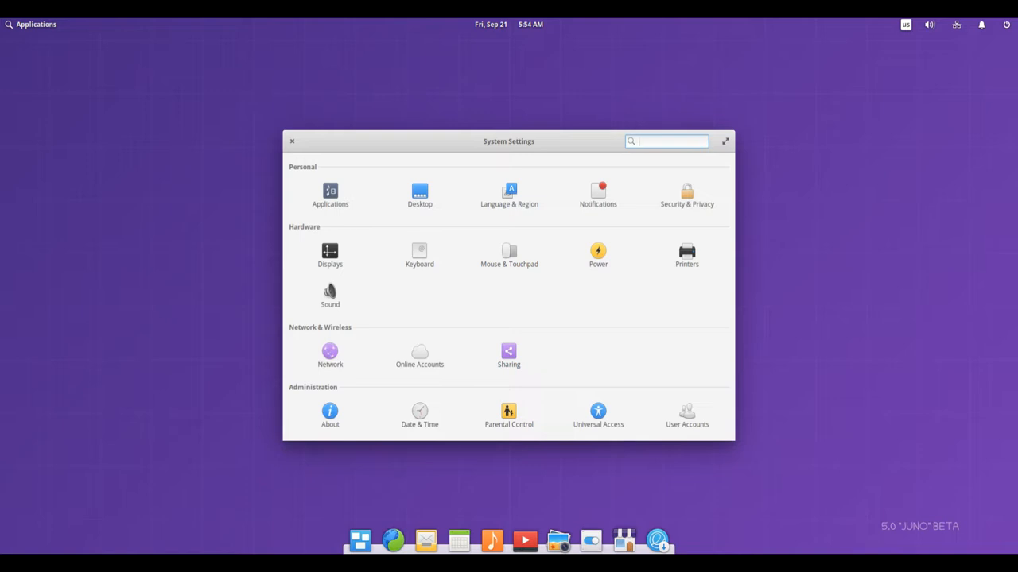
# View the About system information page twice, returning to the settings overview each time.
pyautogui.click(330, 413)
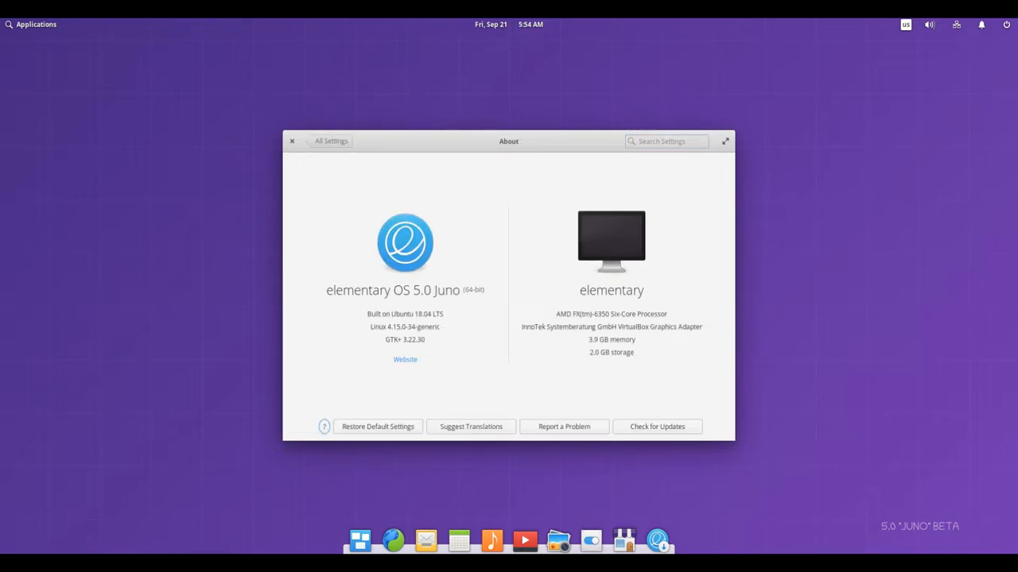
pyautogui.click(331, 140)
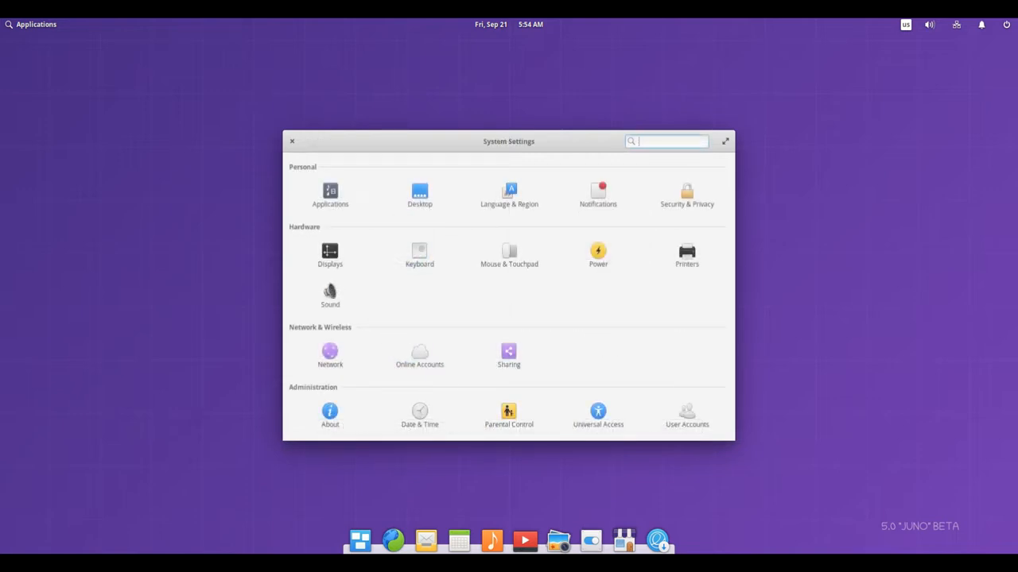
pyautogui.click(329, 413)
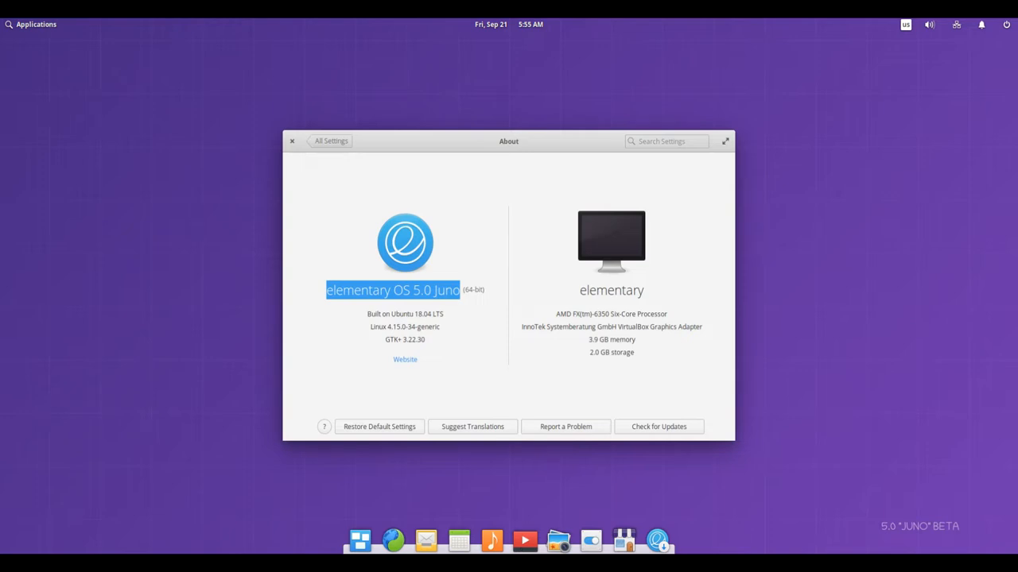
pyautogui.click(331, 140)
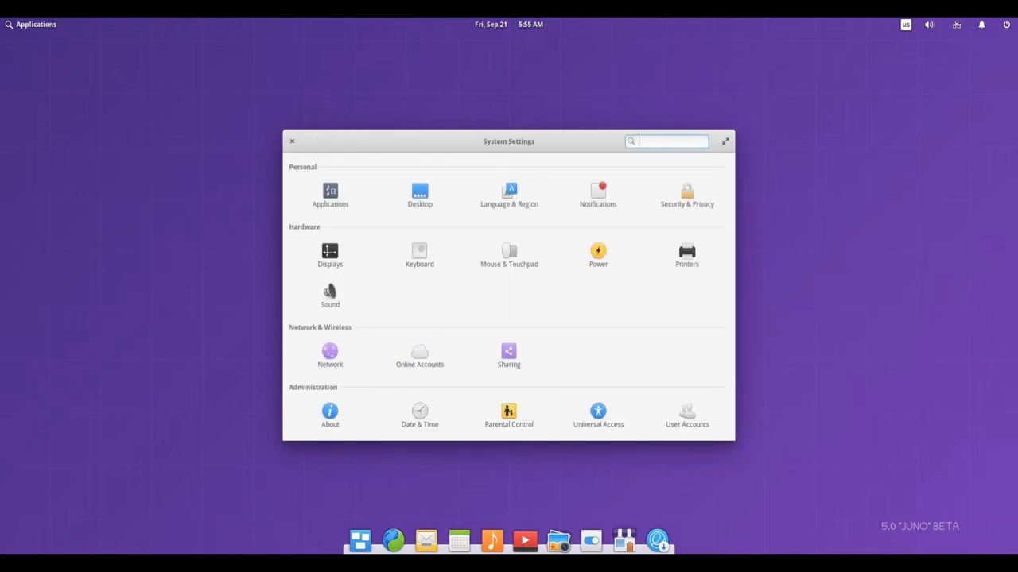
# View the Notifications pane, then close System Settings to leave the desktop.
pyautogui.click(598, 194)
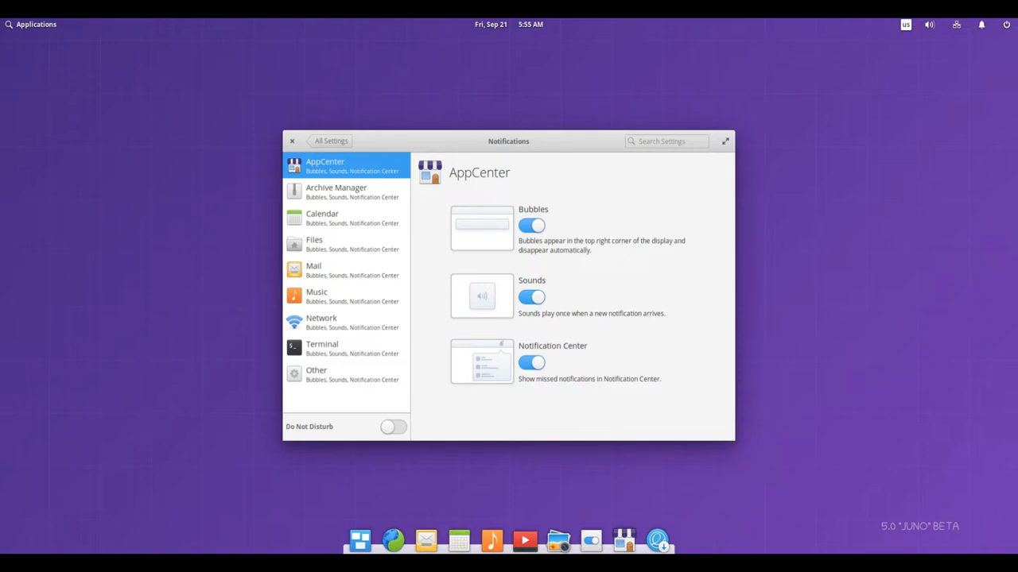
pyautogui.click(292, 140)
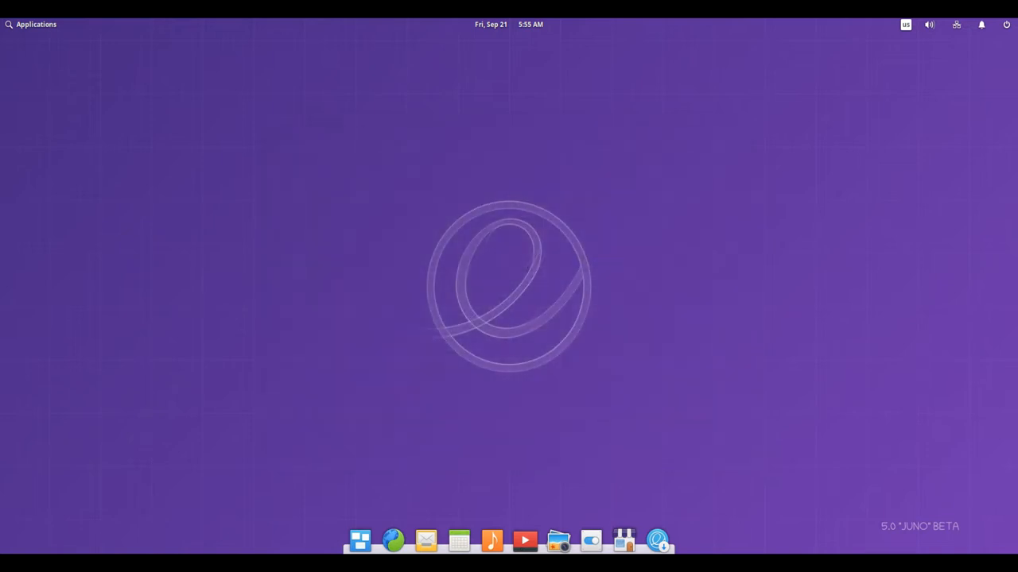
pyautogui.click(32, 24)
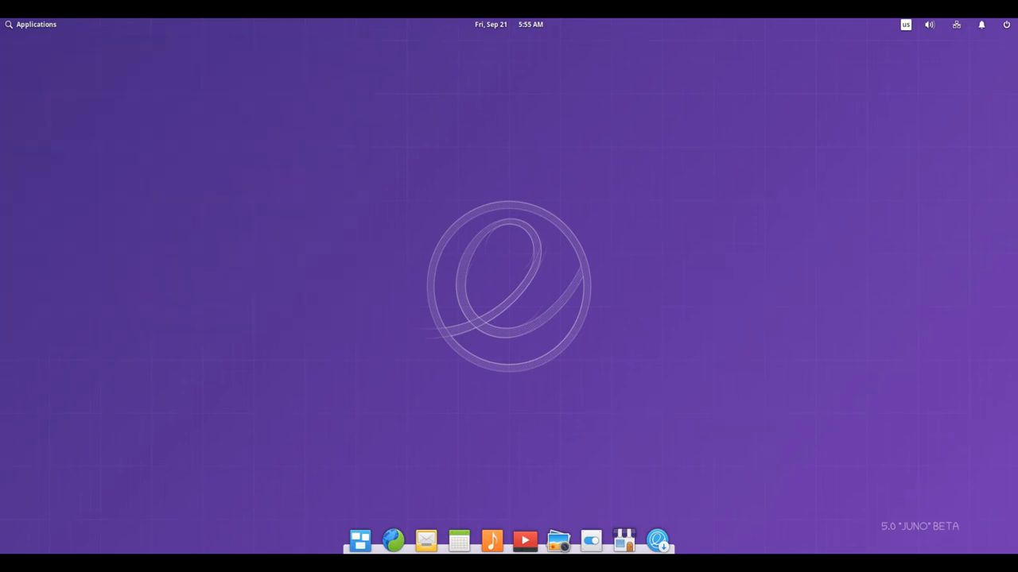
pyautogui.click(558, 541)
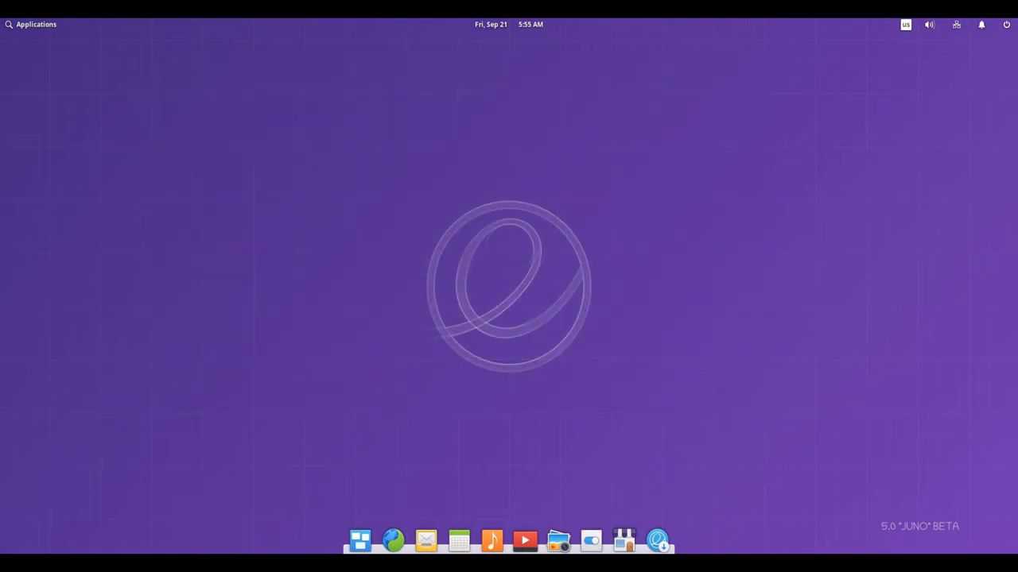
# Bring up the Applications menu from the top panel, listing installed apps.
pyautogui.click(32, 23)
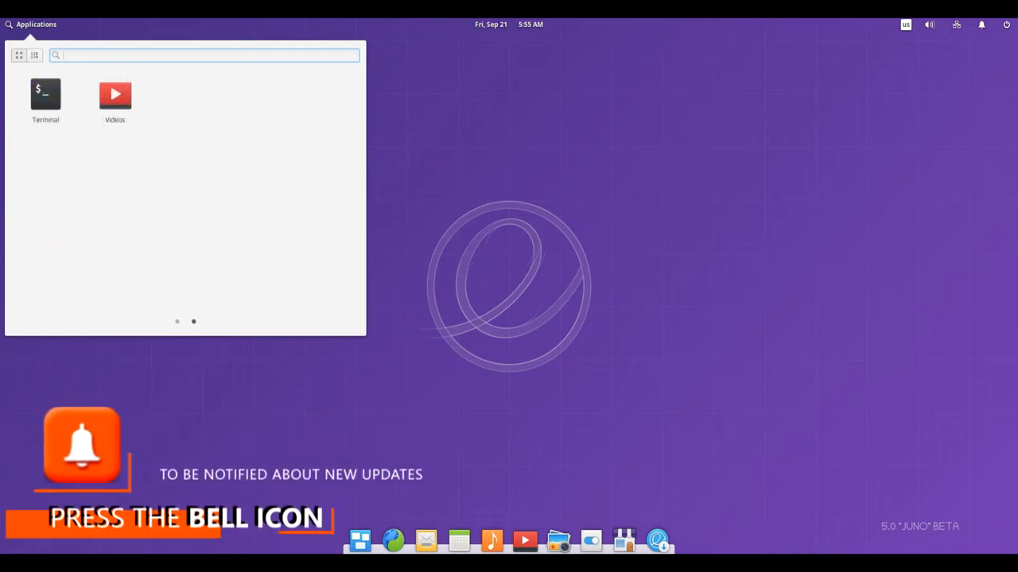
pyautogui.moveTo(45, 90)
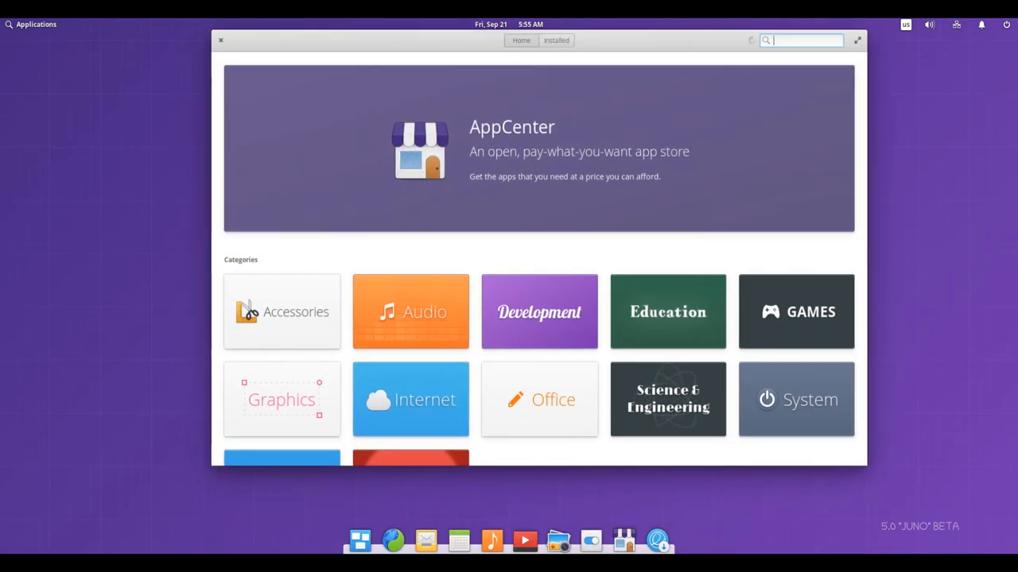
pyautogui.scroll(-3)
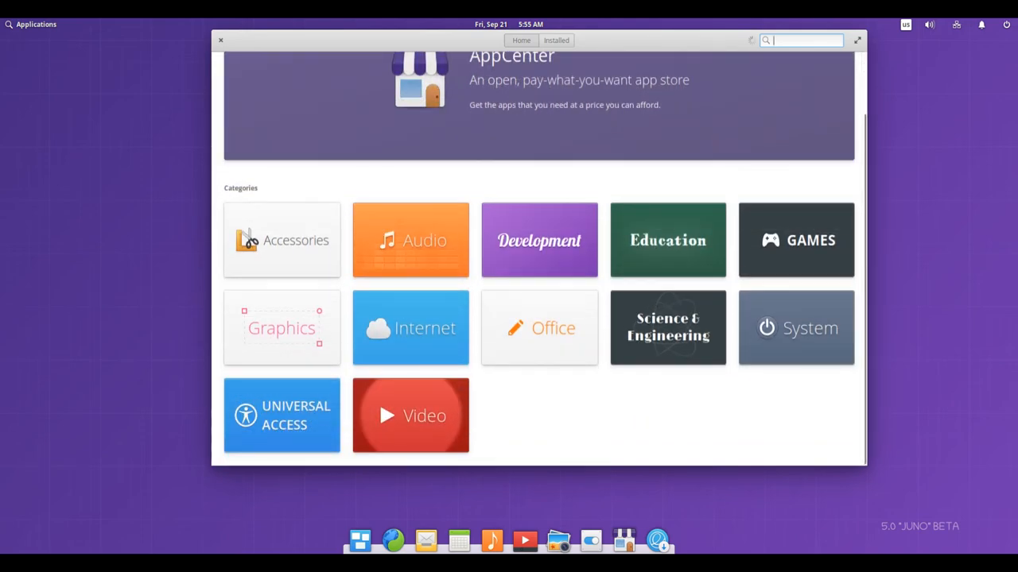
pyautogui.click(410, 328)
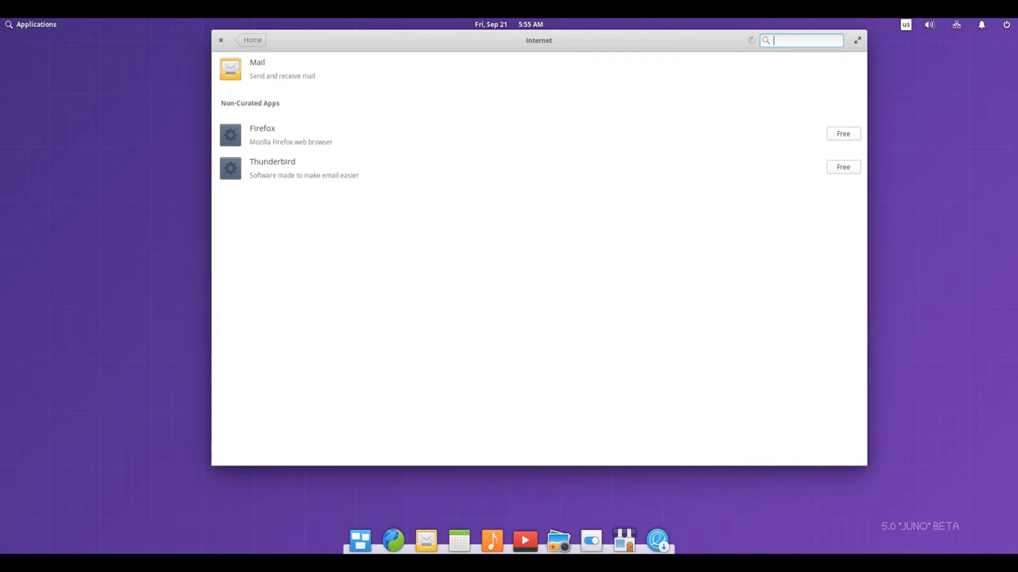
pyautogui.click(251, 40)
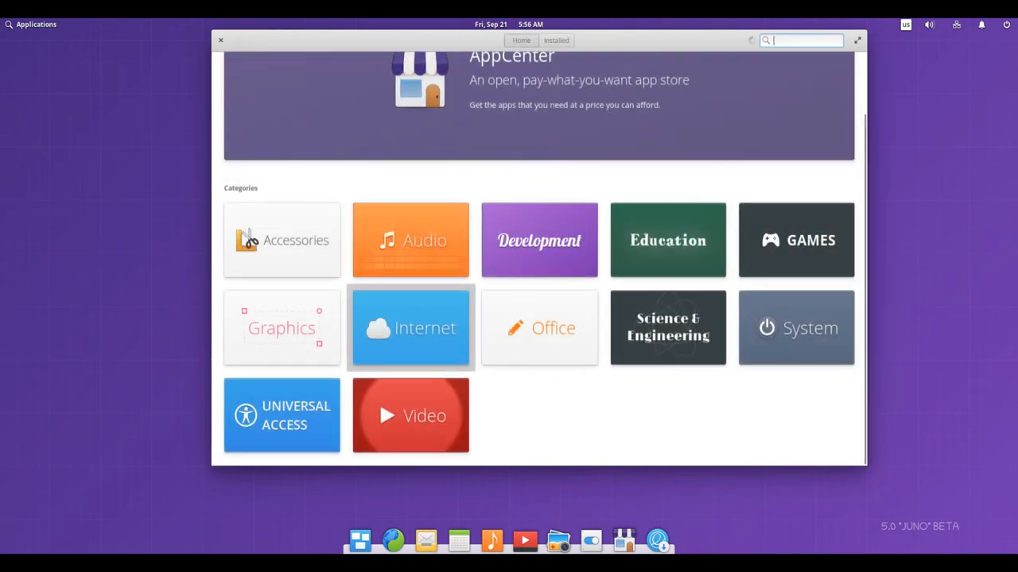